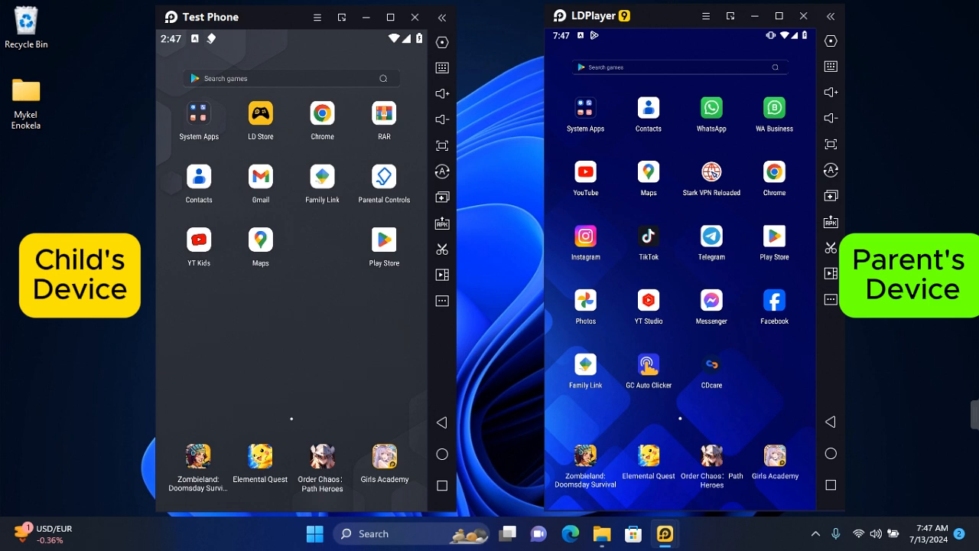
mouse_move(490, 356)
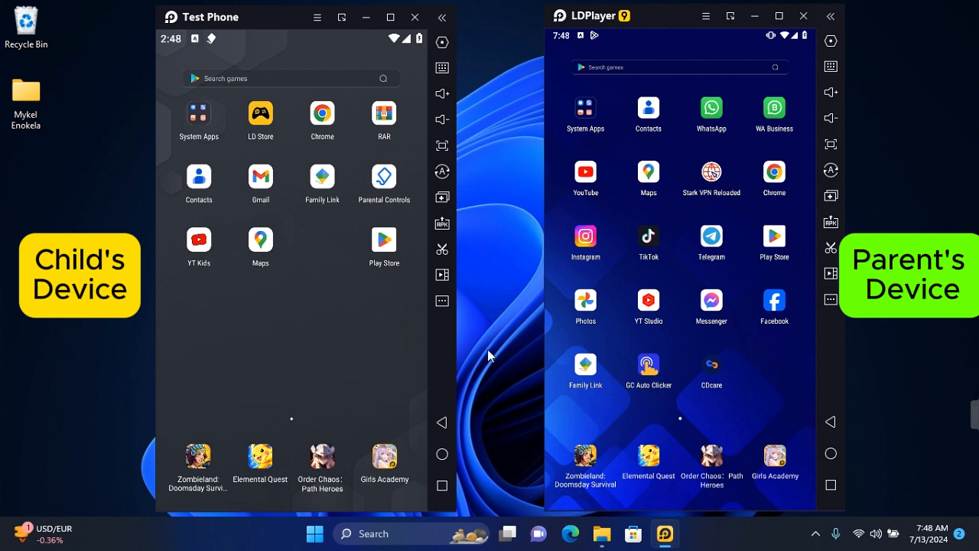
mouse_move(440, 388)
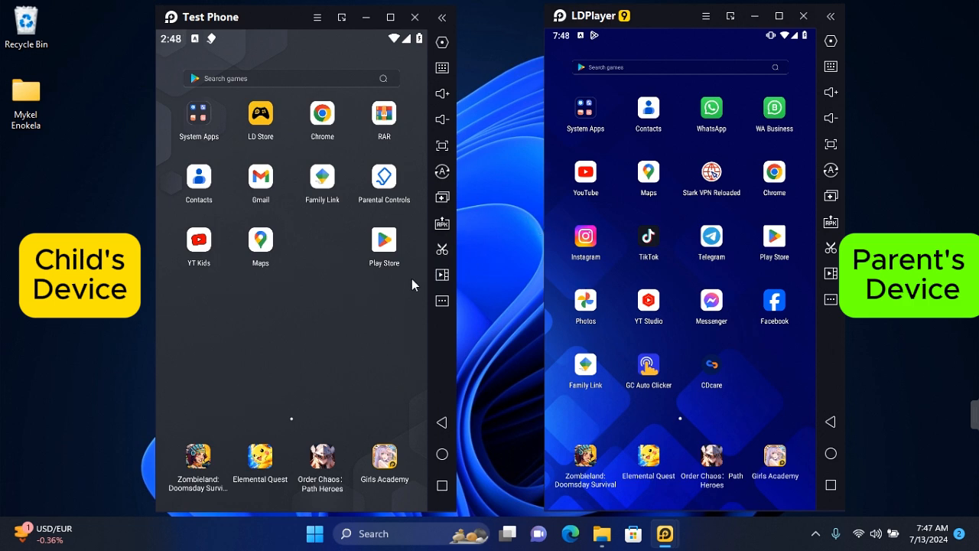
mouse_move(375, 396)
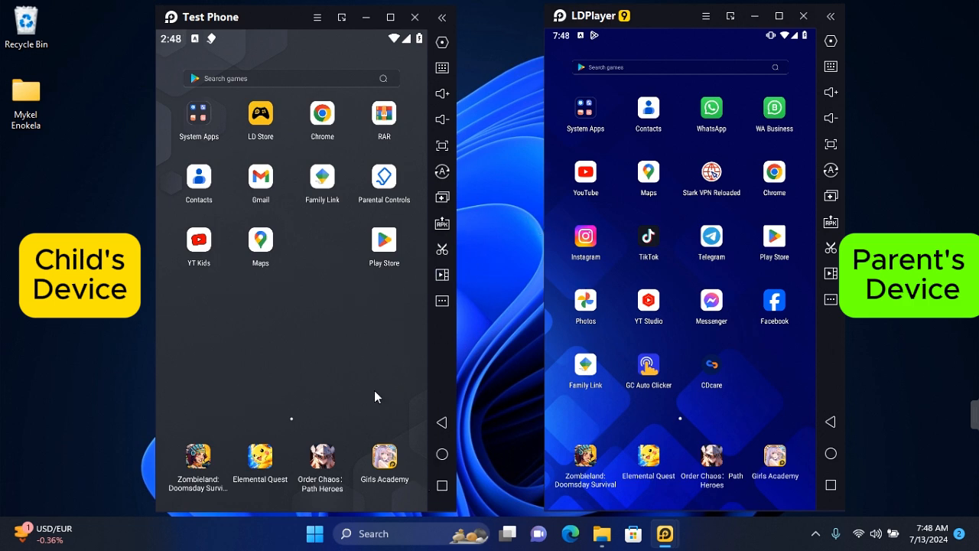
mouse_move(656, 353)
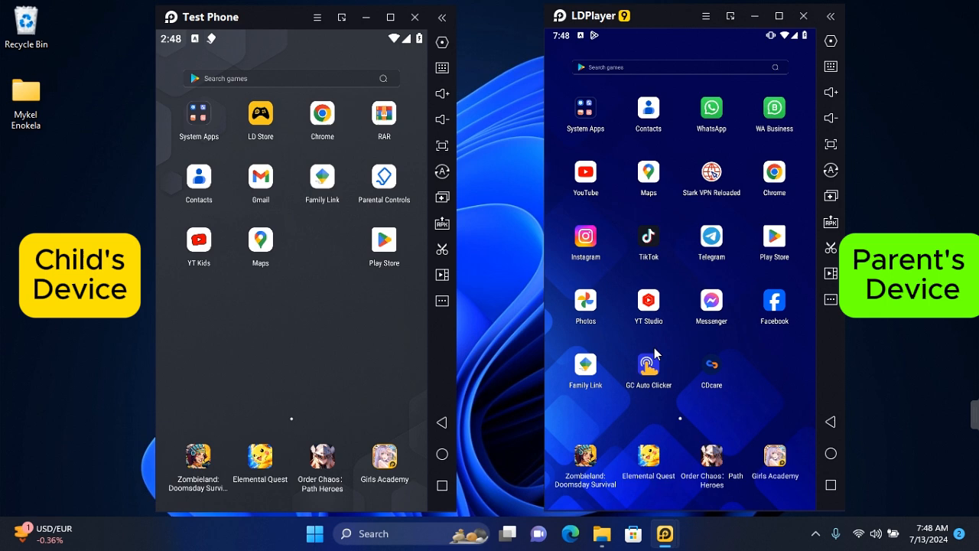
mouse_move(556, 279)
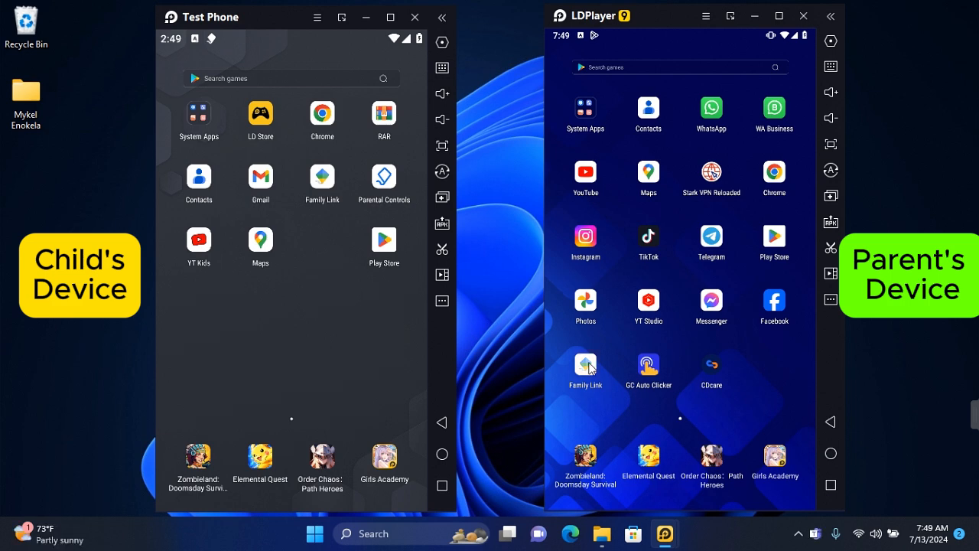
Step: In Family Link, show the child's location on the map and refresh the Washington, DC address
click(585, 366)
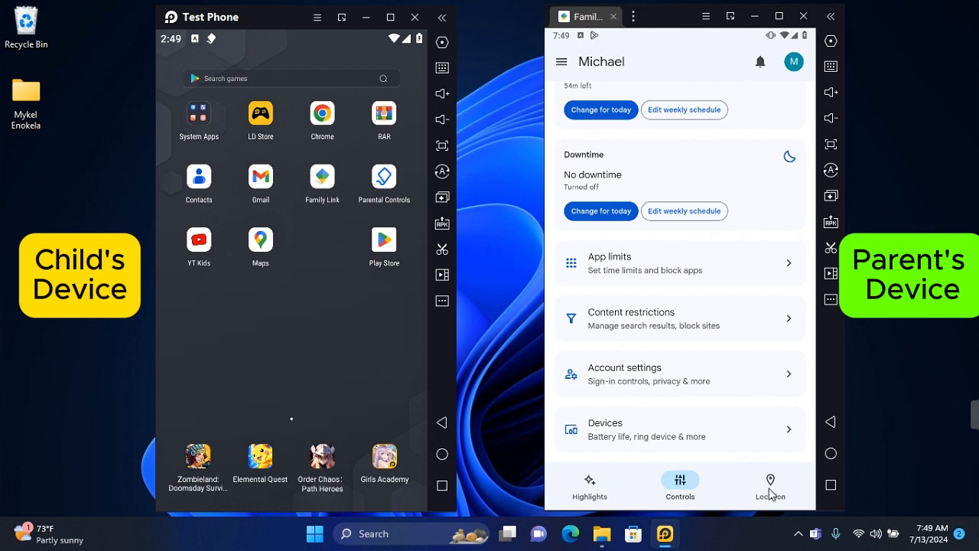
click(770, 480)
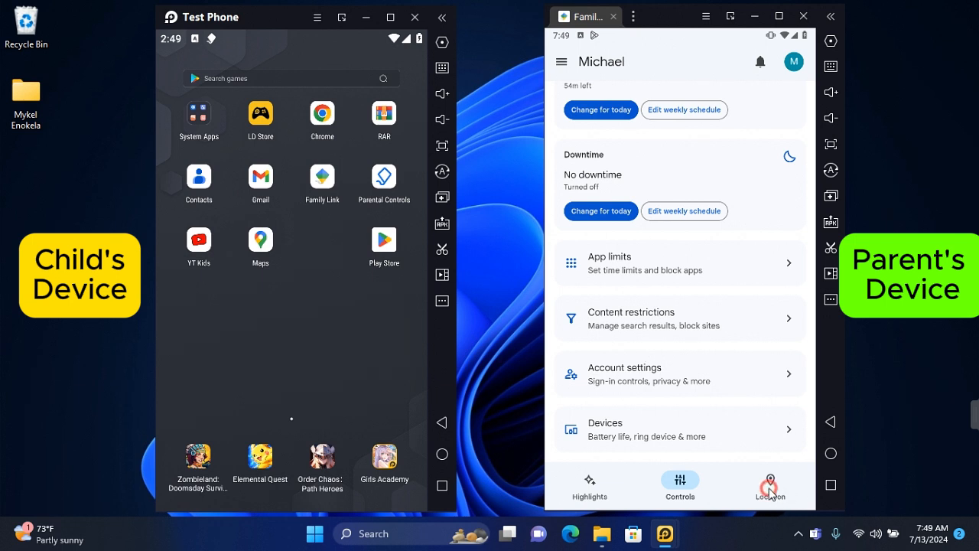
click(770, 485)
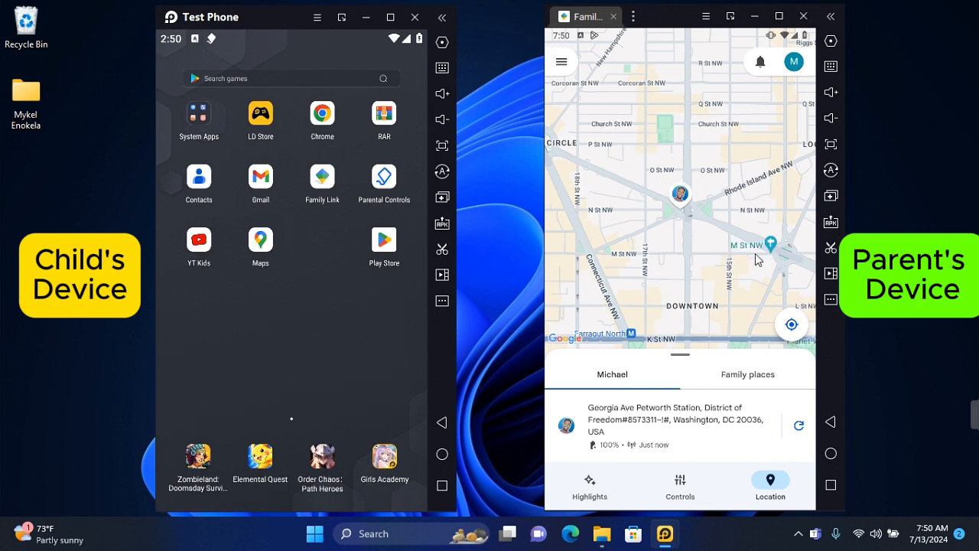
mouse_move(648, 451)
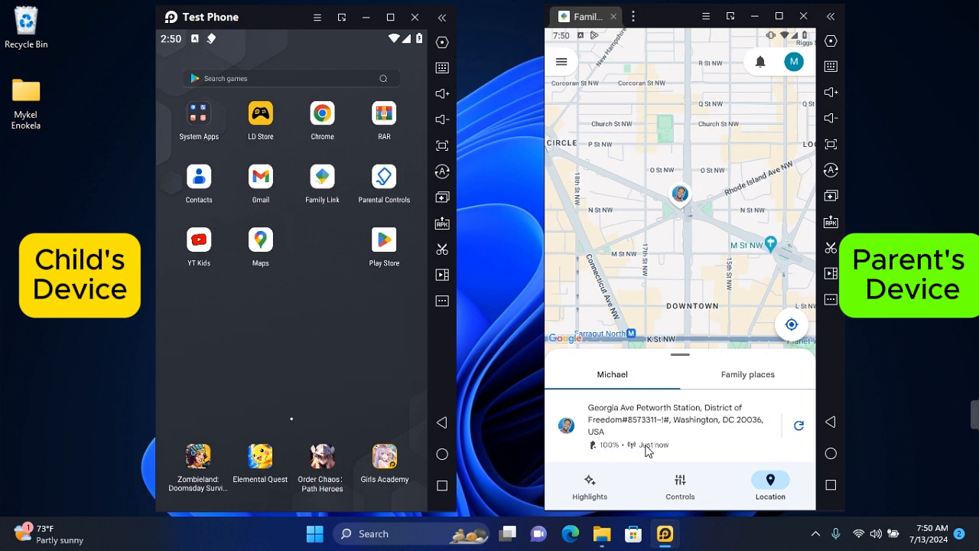
click(798, 426)
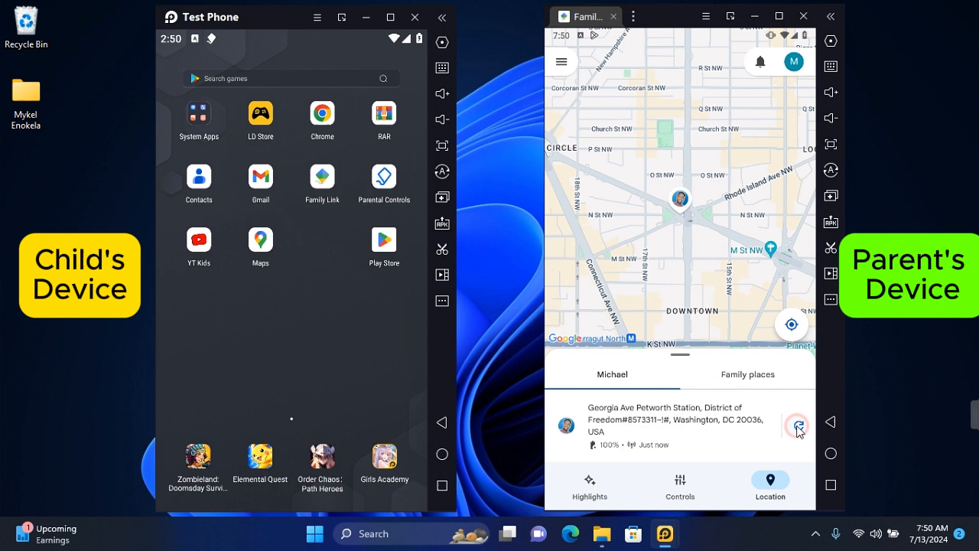
click(798, 426)
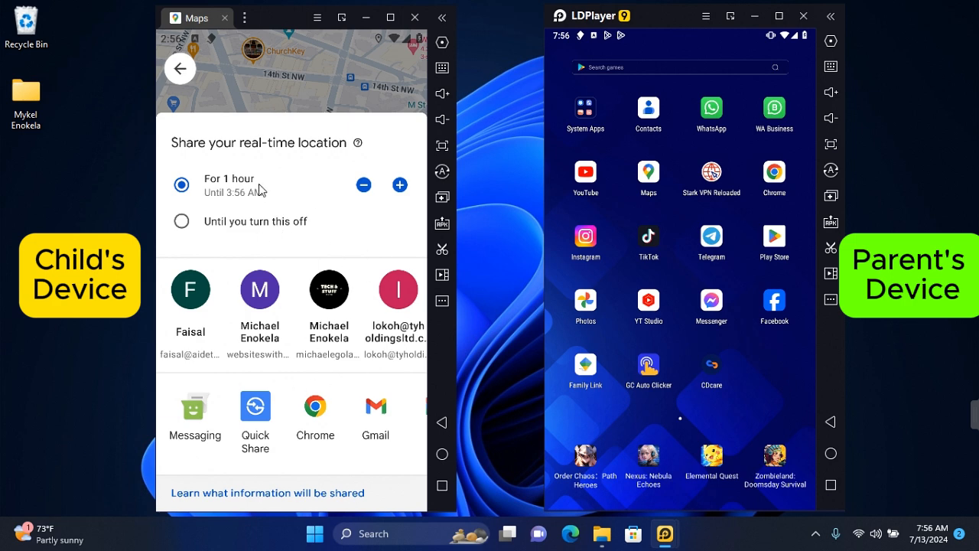
mouse_move(350, 155)
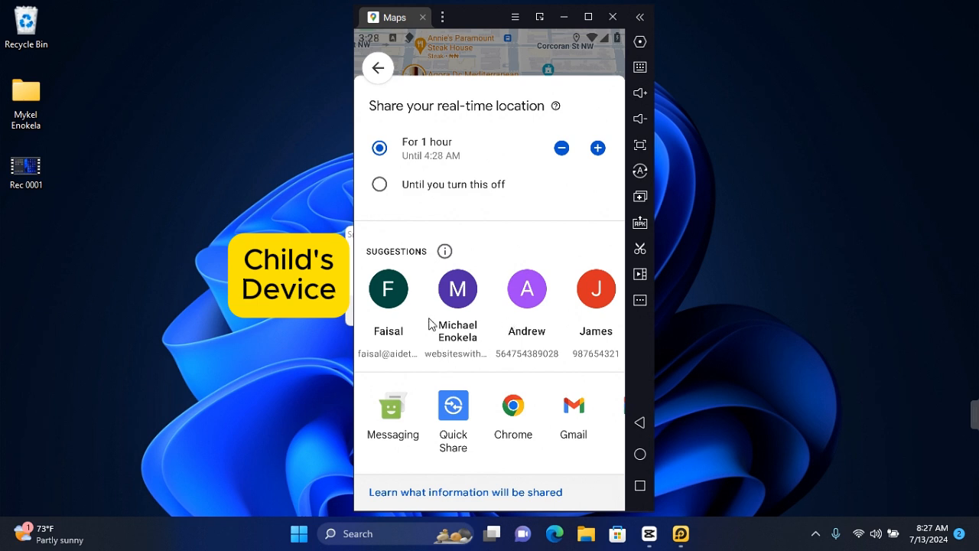
mouse_move(443, 387)
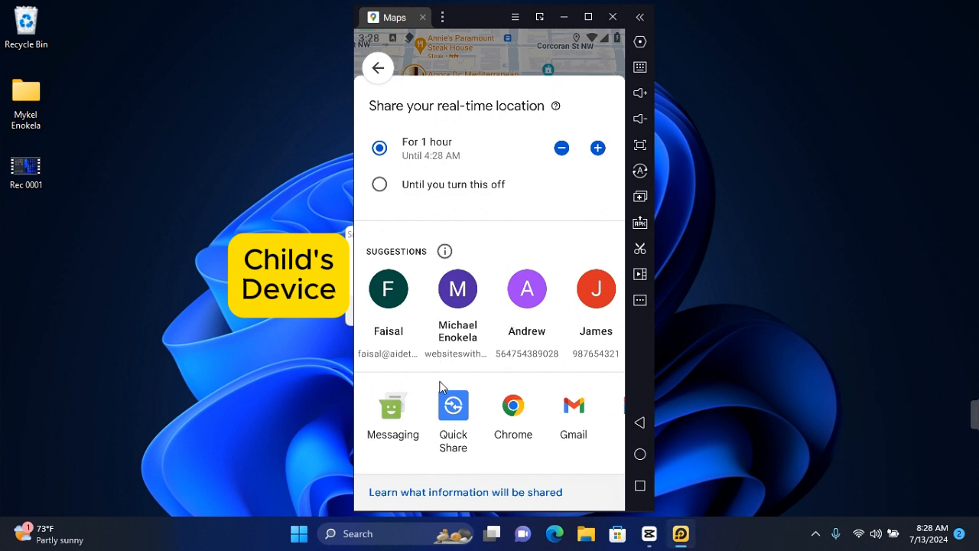
Step: Choose 'Until you turn this off' for the child's sharing and expand the contact list
click(379, 214)
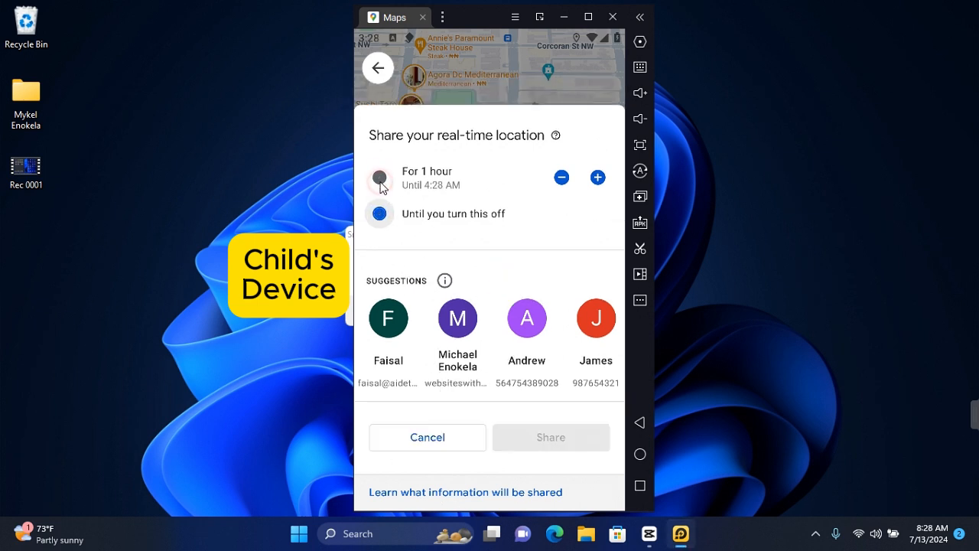
click(380, 214)
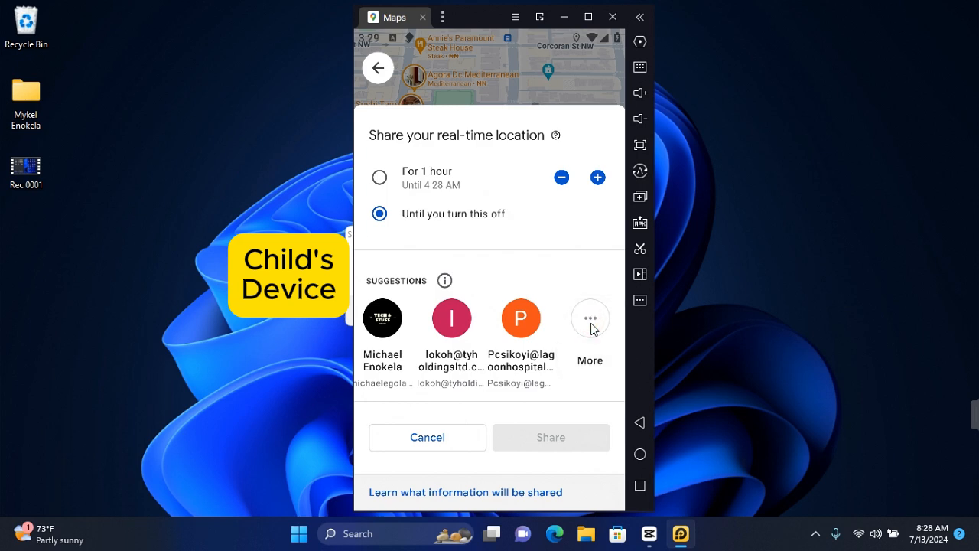
click(590, 318)
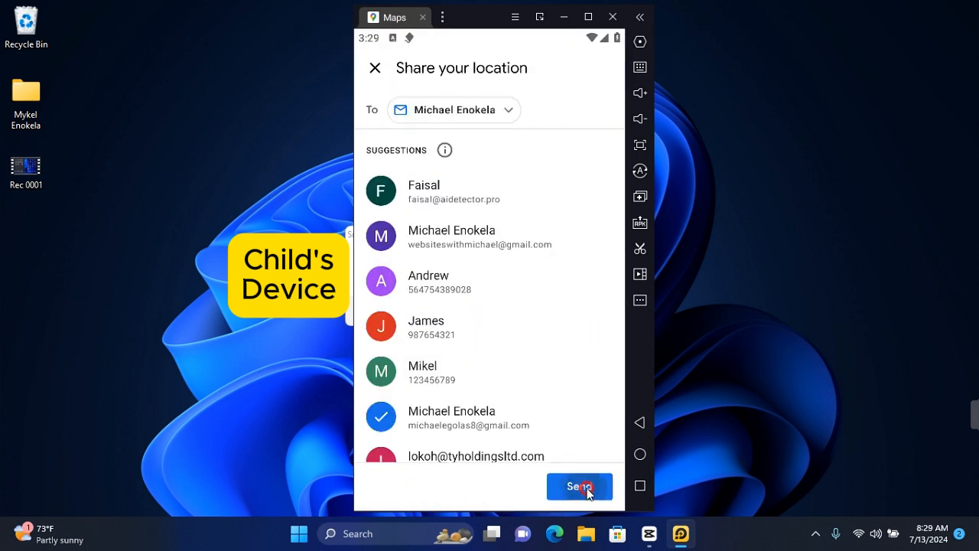
Step: Send the child's live location to the parent's account
click(579, 486)
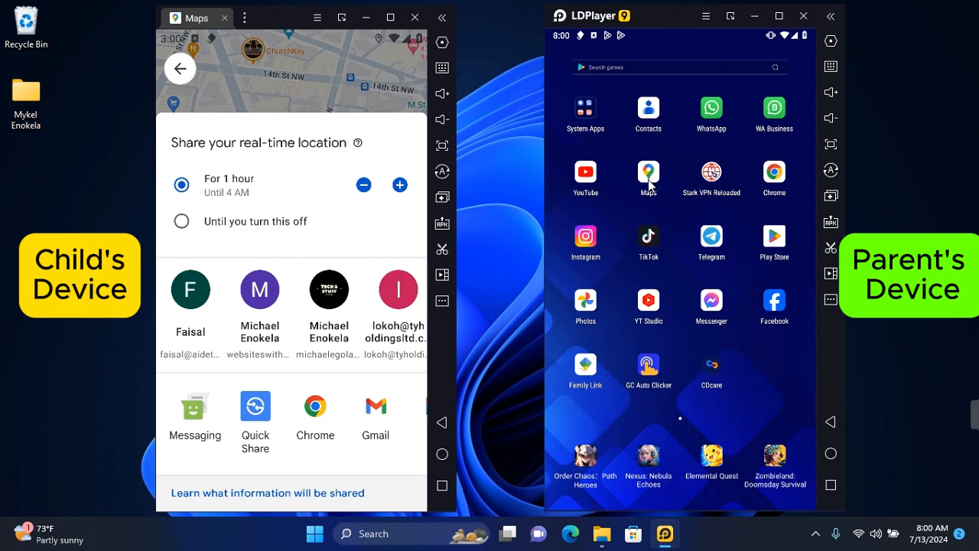
Step: Open Location sharing from the profile menu in the parent's Google Maps
click(648, 171)
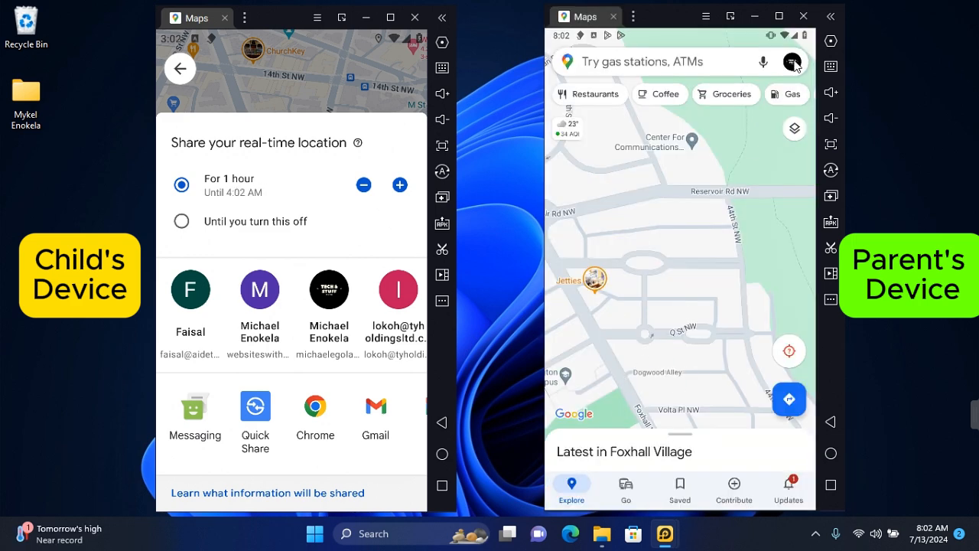
click(793, 61)
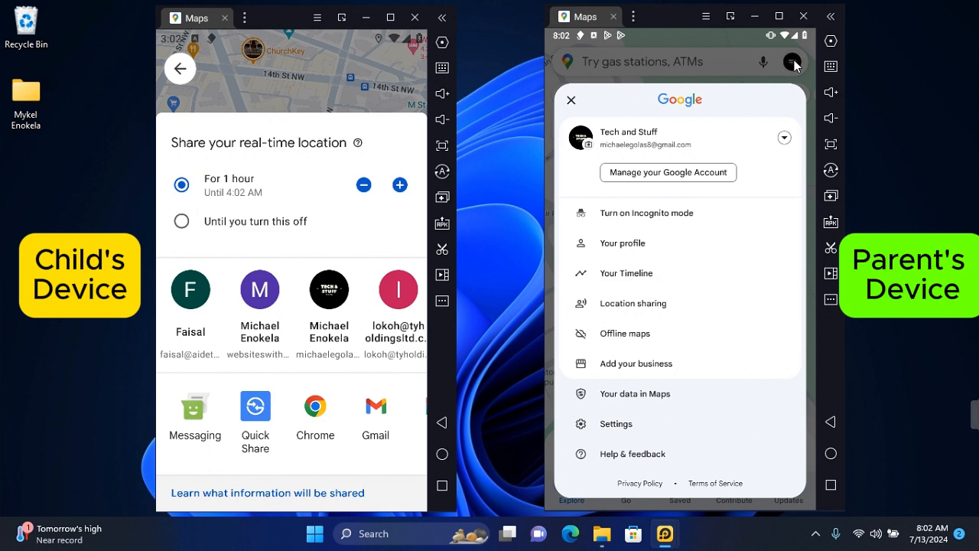
mouse_move(675, 310)
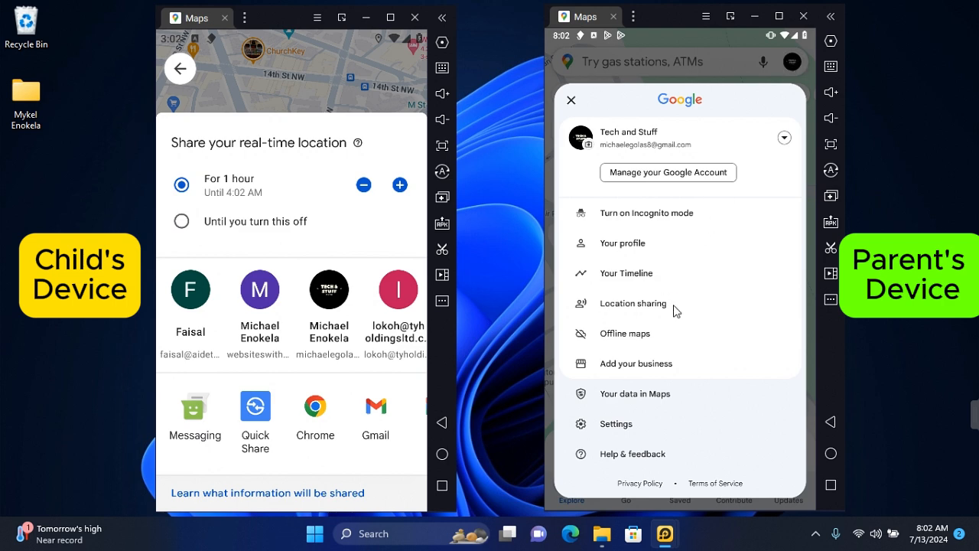
click(633, 303)
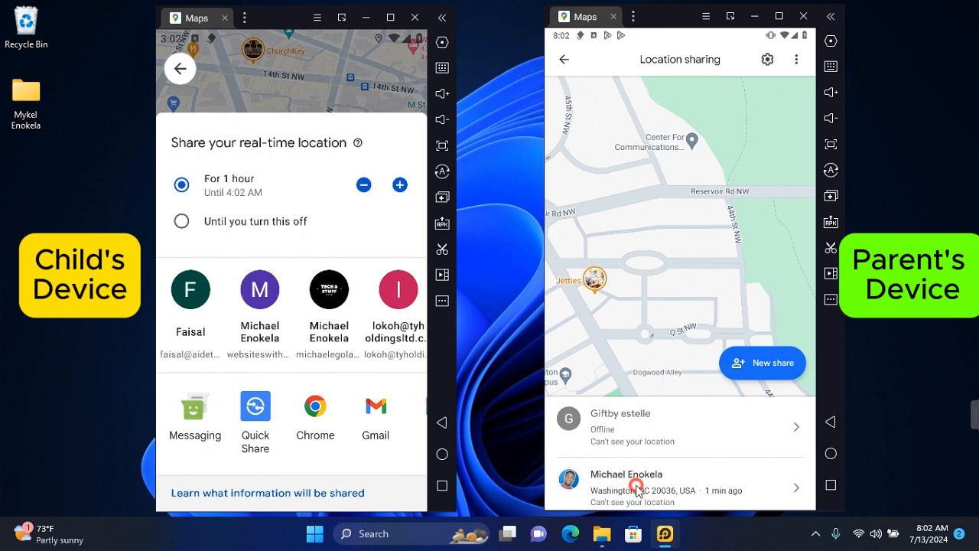
click(627, 482)
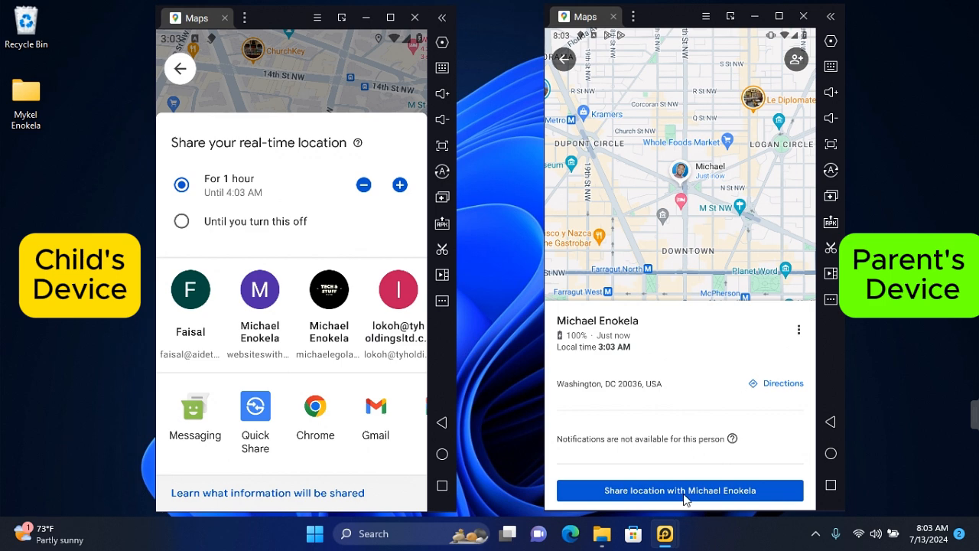
mouse_move(677, 270)
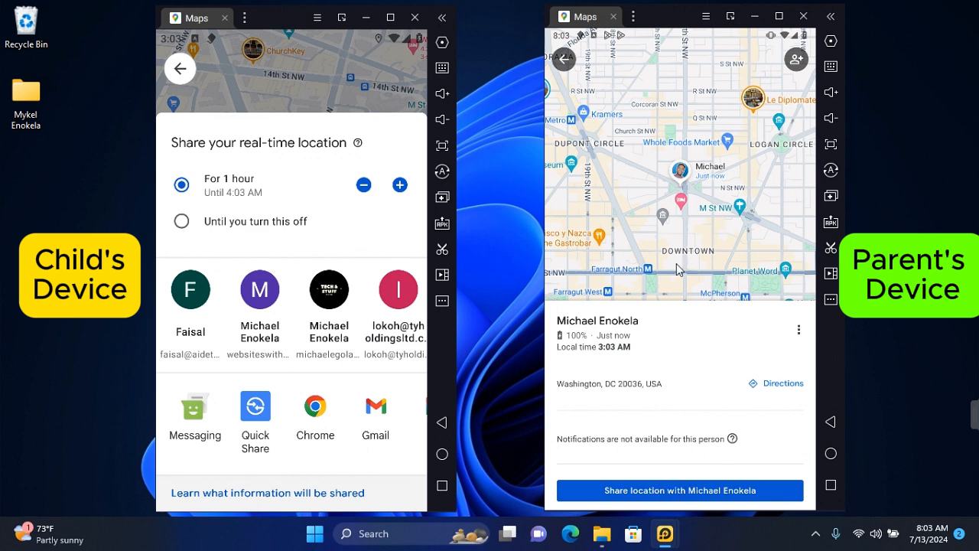